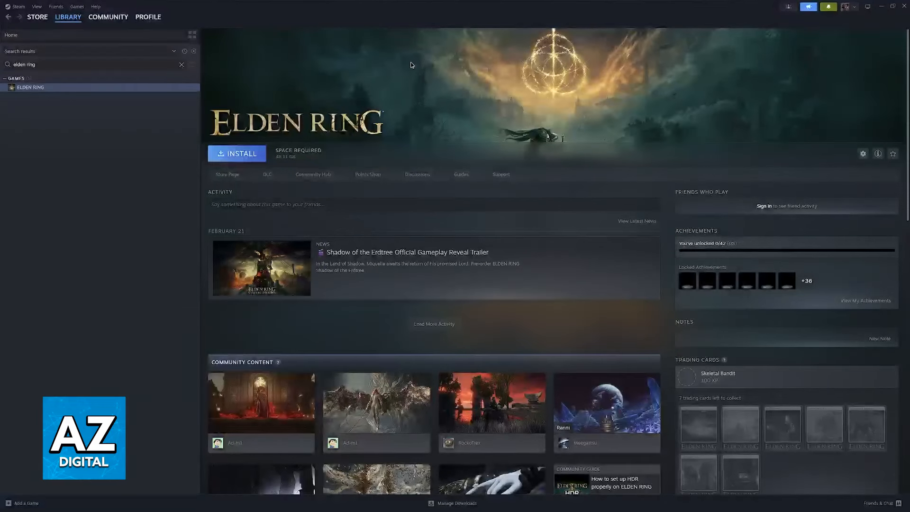
Step: Bring up ELDEN RING's Properties window from its library context menu
{"action": "right_click", "coordinate": [30, 87]}
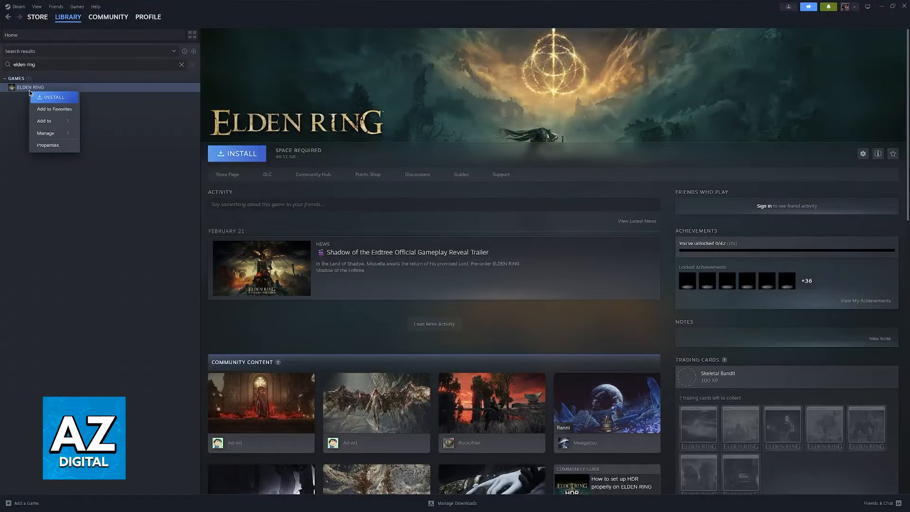
{"action": "left_click", "coordinate": [49, 145]}
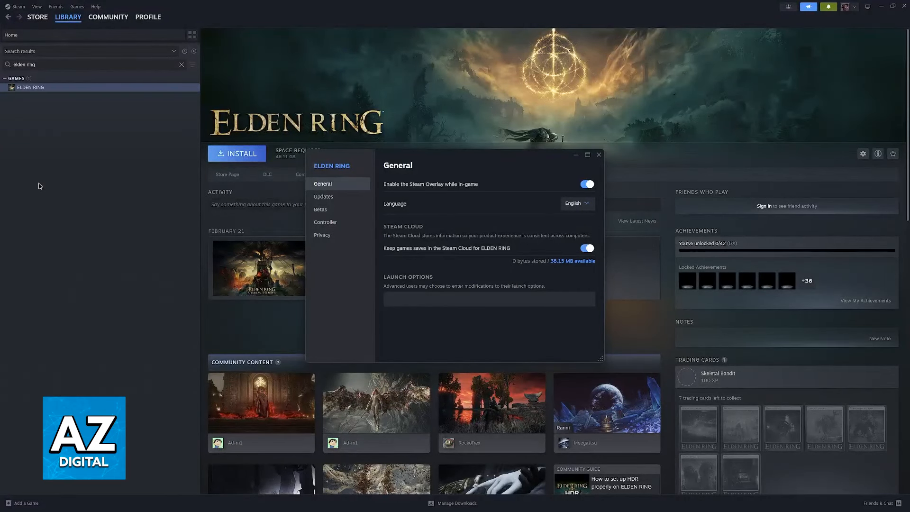
{"action": "mouse_move", "coordinate": [583, 200]}
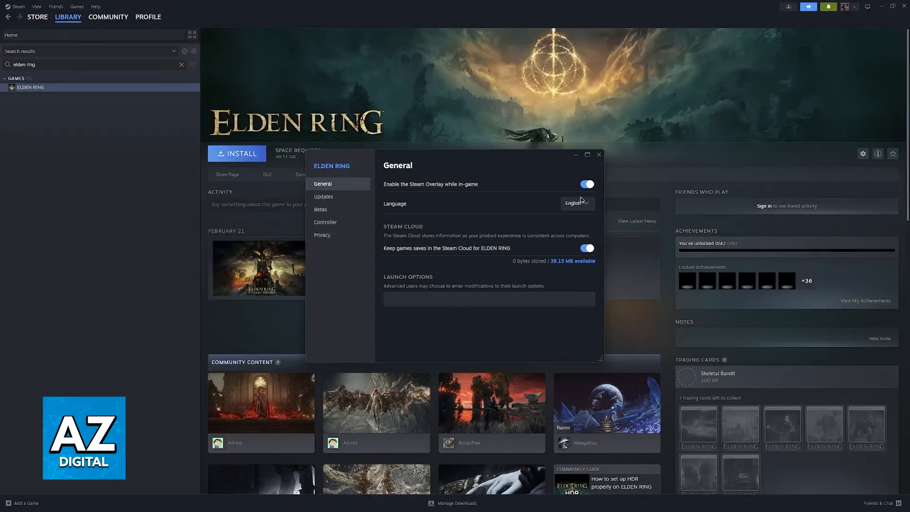
Step: Switch ELDEN RING's game language to Russian, then reopen the list to return to English
{"action": "left_click", "coordinate": [576, 204]}
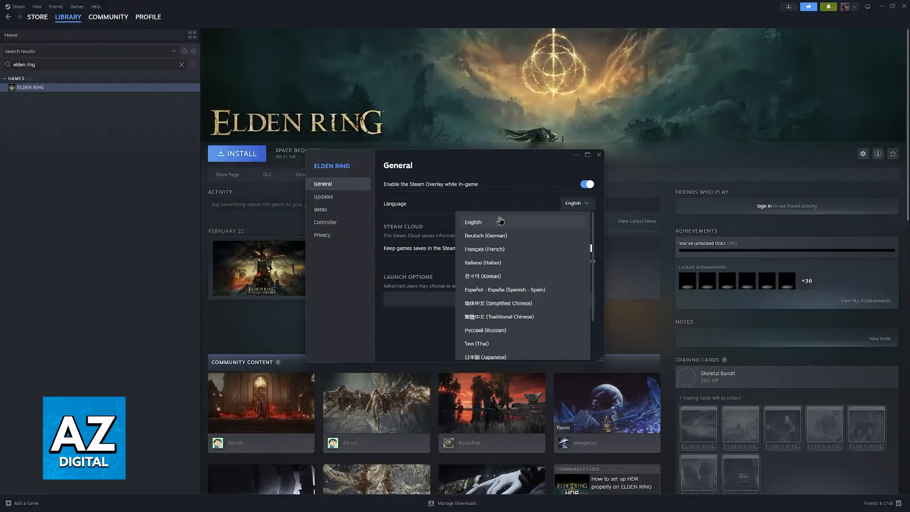
{"action": "scroll", "scroll_direction": "down", "scroll_amount": 3}
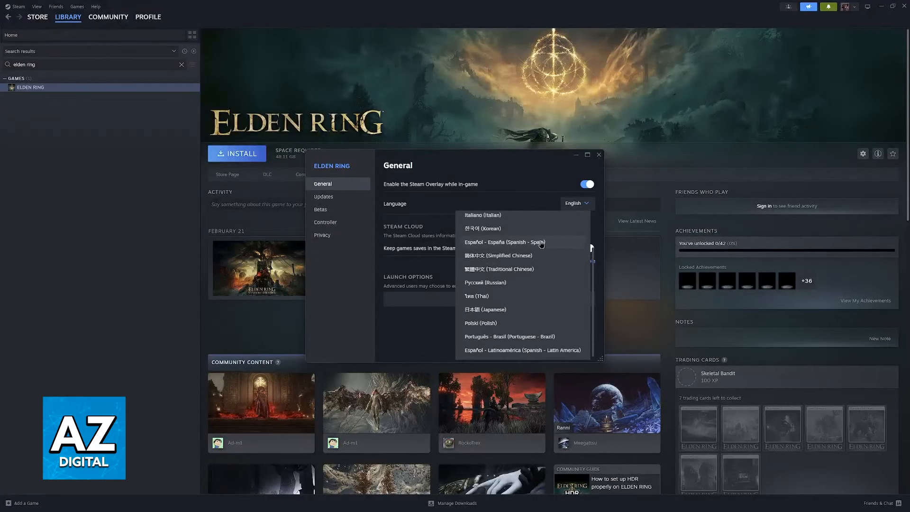
{"action": "scroll", "scroll_direction": "up", "scroll_amount": 3}
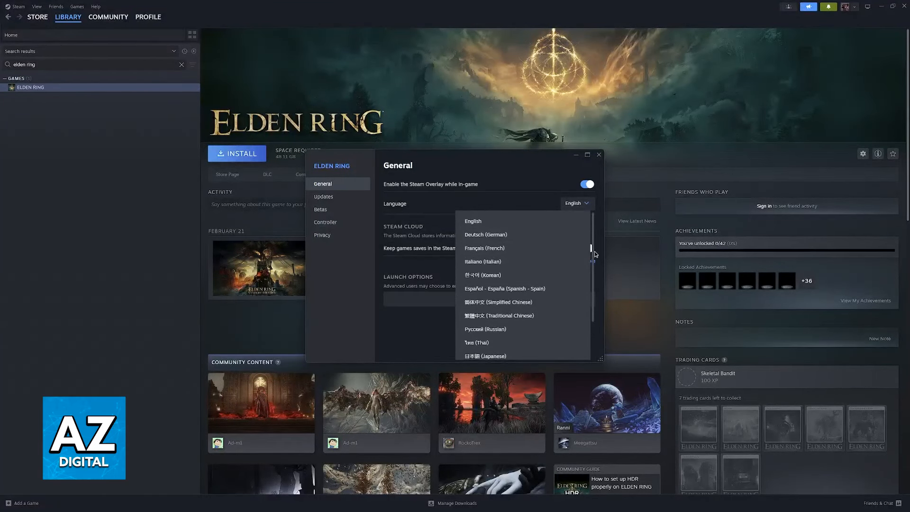
{"action": "scroll", "scroll_direction": "down", "scroll_amount": 3}
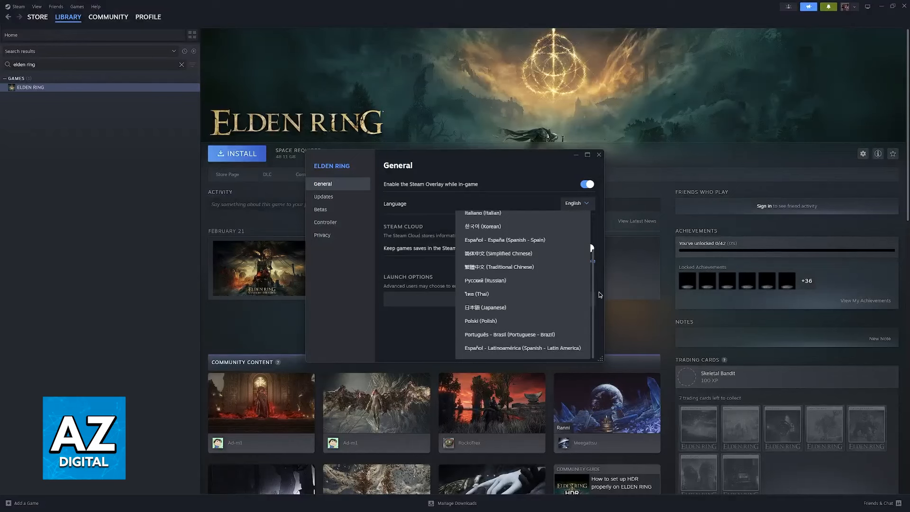
{"action": "left_click", "coordinate": [485, 280]}
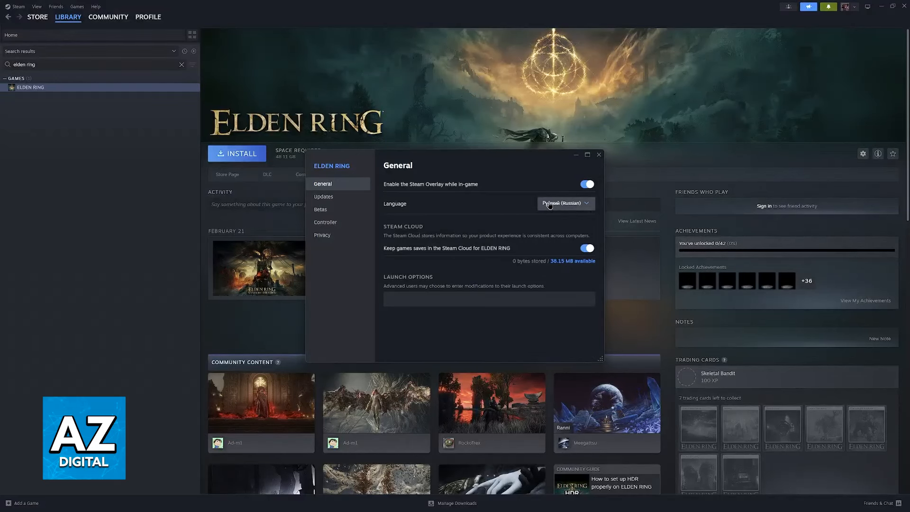
{"action": "left_click", "coordinate": [564, 204]}
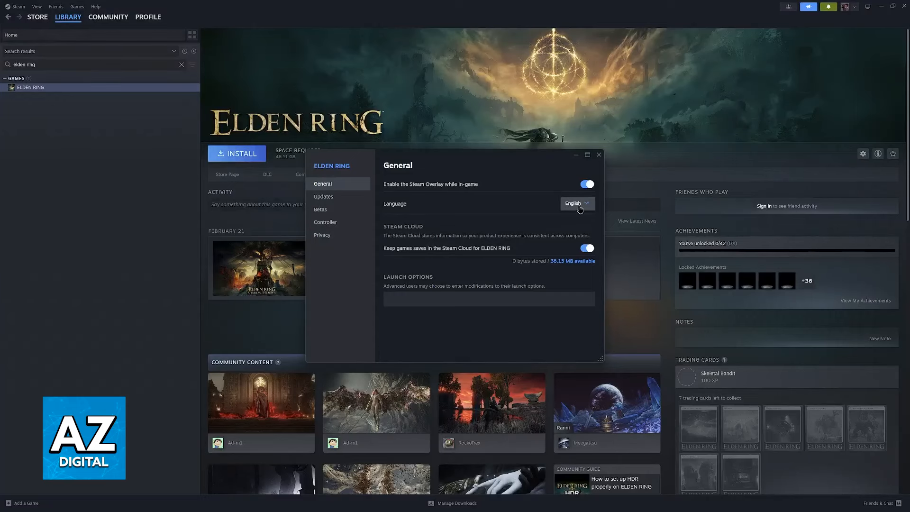
{"action": "mouse_move", "coordinate": [608, 173]}
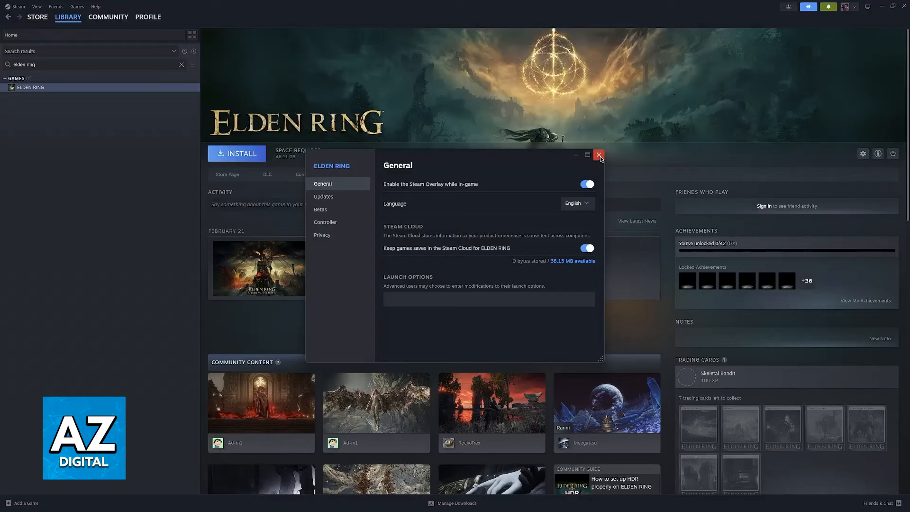
Step: Dismiss ELDEN RING's Properties window and look over its library page
{"action": "left_click", "coordinate": [600, 155]}
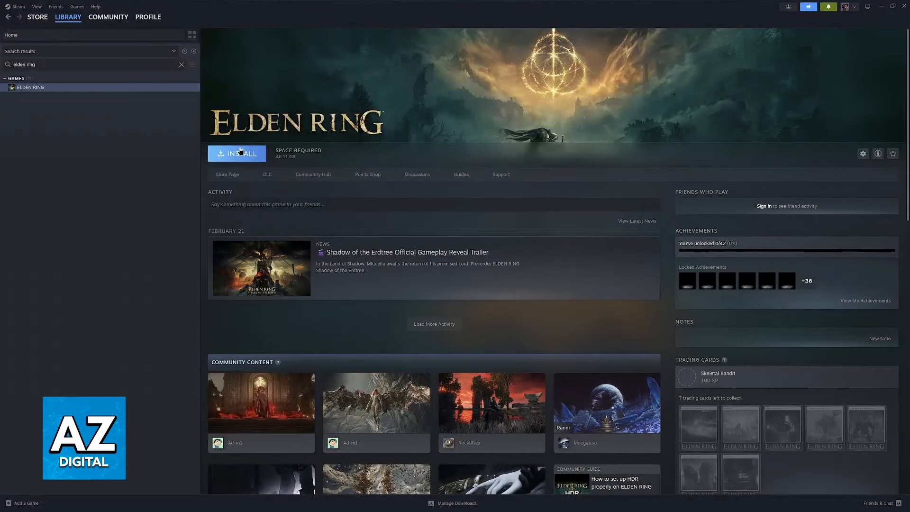
{"action": "right_click", "coordinate": [30, 87]}
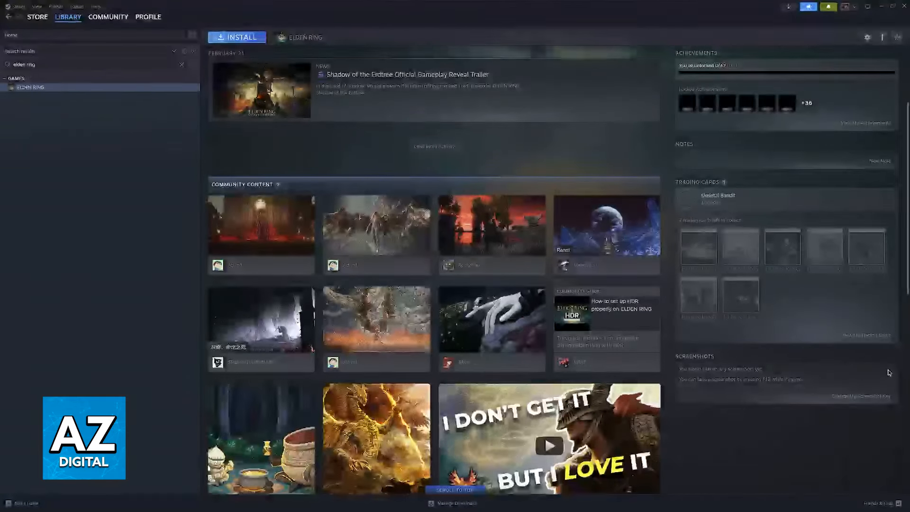
{"action": "scroll", "scroll_direction": "down", "scroll_amount": 3}
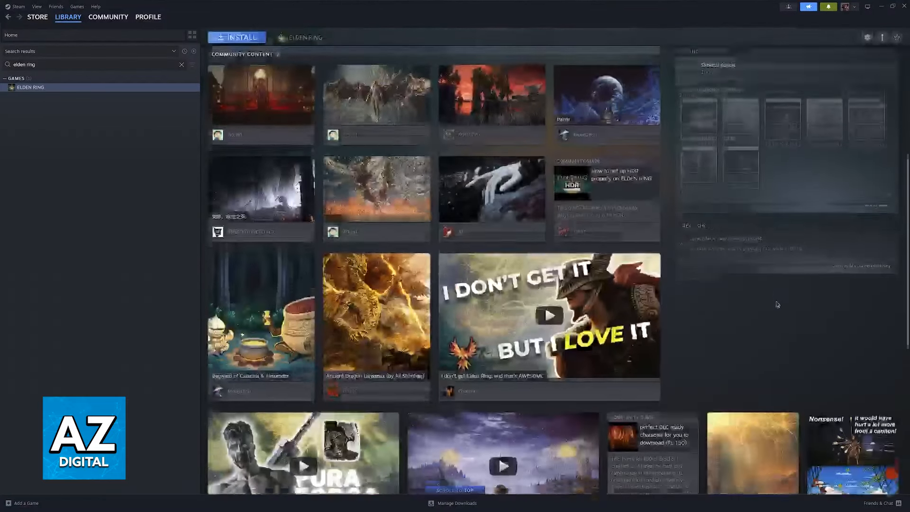
{"action": "scroll", "scroll_direction": "up", "scroll_amount": 3}
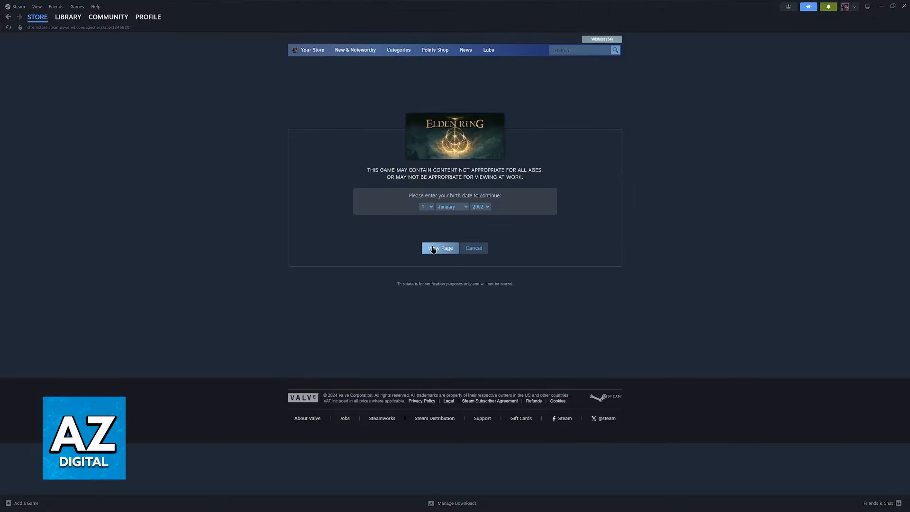
Step: Pass the age check via View Page and scroll down to the supported languages section
{"action": "left_click", "coordinate": [440, 248]}
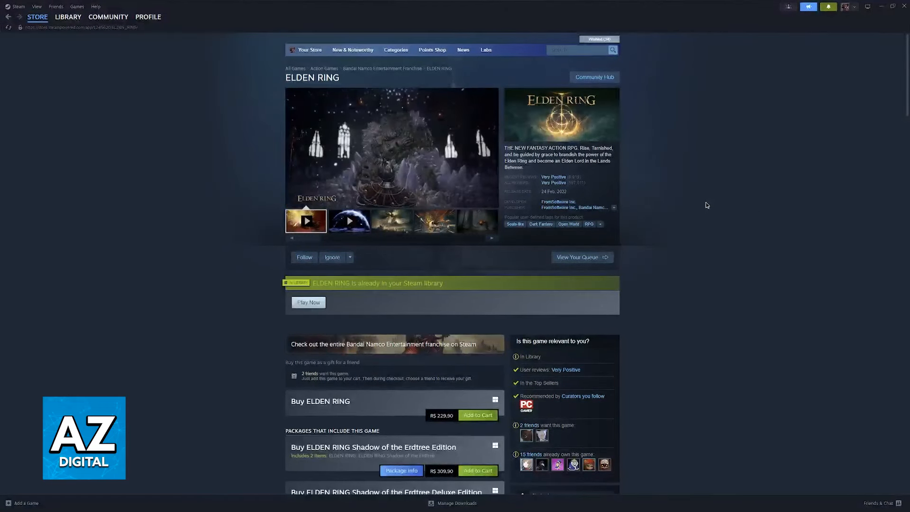
{"action": "scroll", "scroll_direction": "down", "scroll_amount": 3}
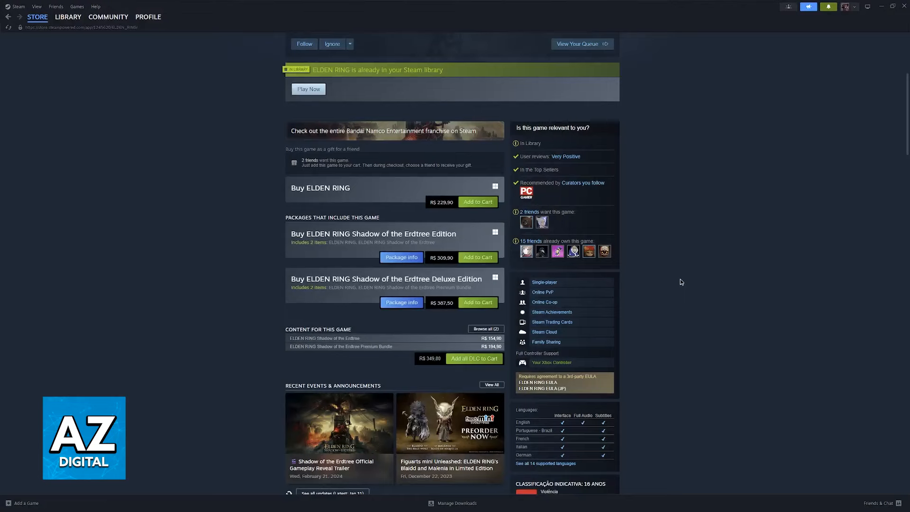
{"action": "mouse_move", "coordinate": [633, 352]}
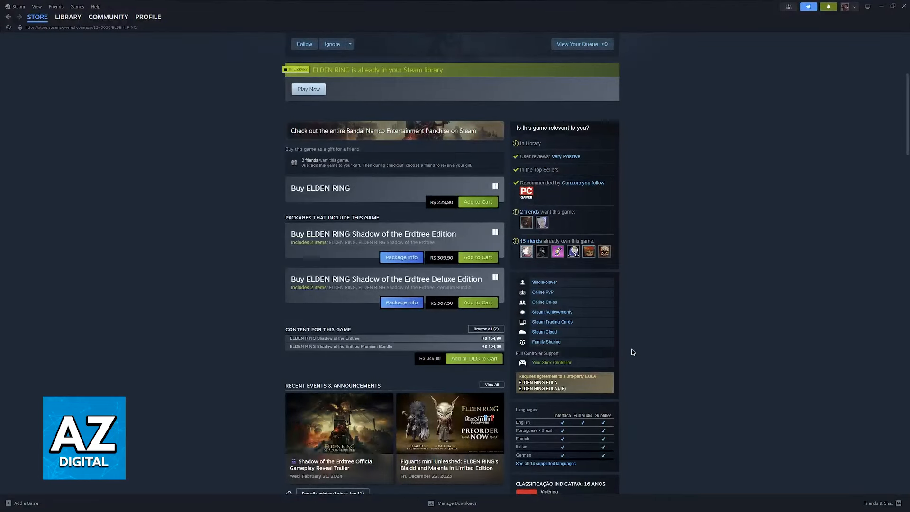
{"action": "scroll", "scroll_direction": "down", "scroll_amount": 3}
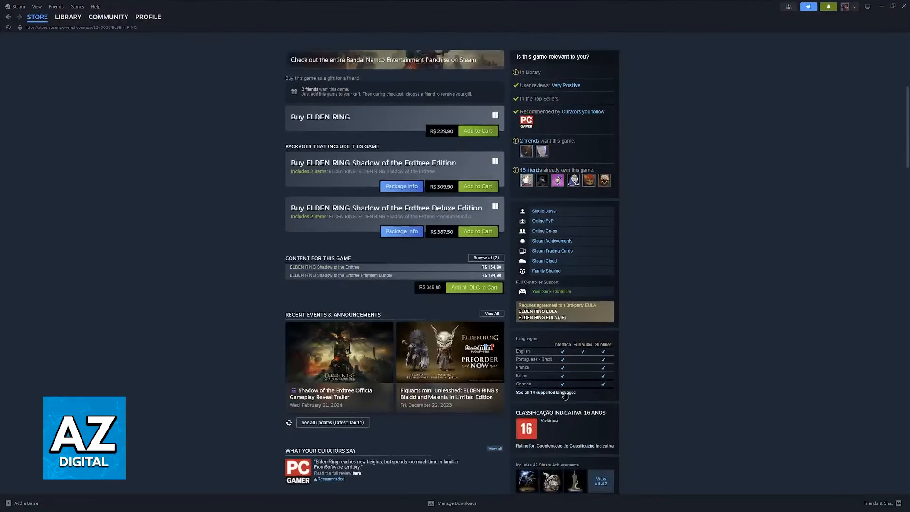
{"action": "scroll", "scroll_direction": "down", "scroll_amount": 3}
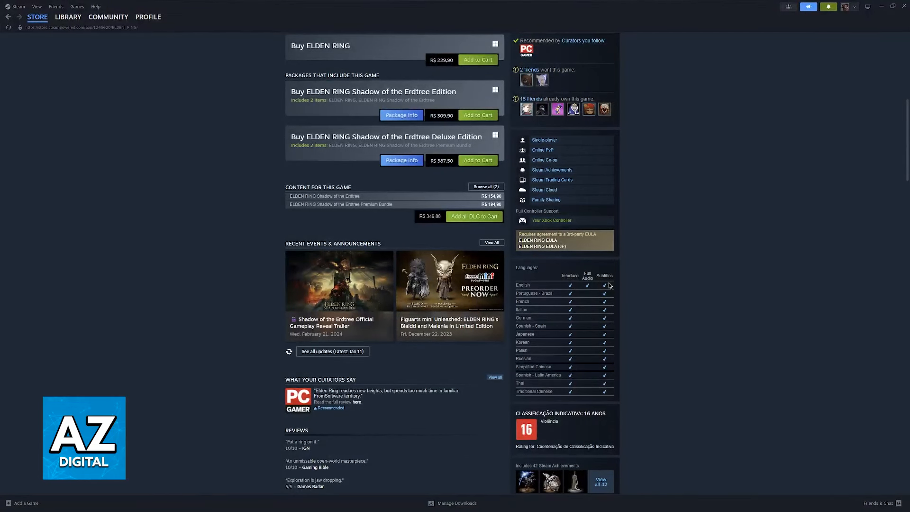
{"action": "mouse_move", "coordinate": [562, 344]}
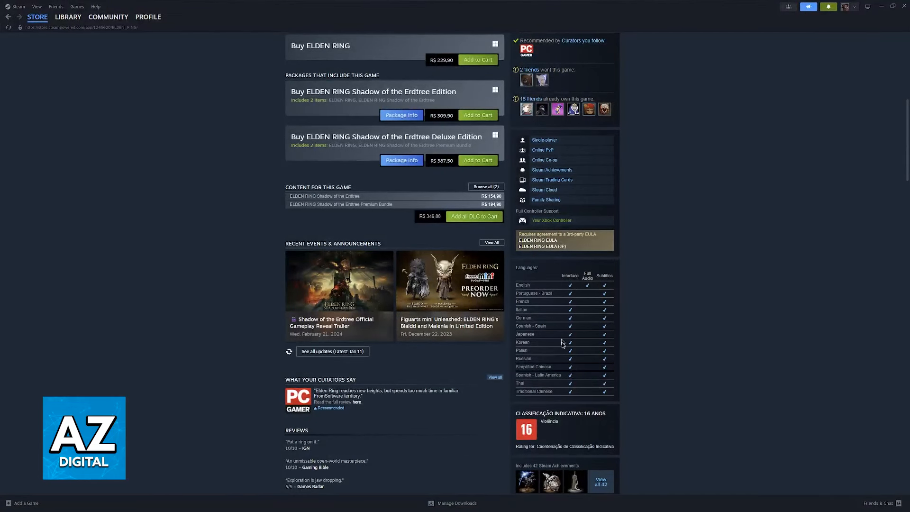
{"action": "mouse_move", "coordinate": [588, 279]}
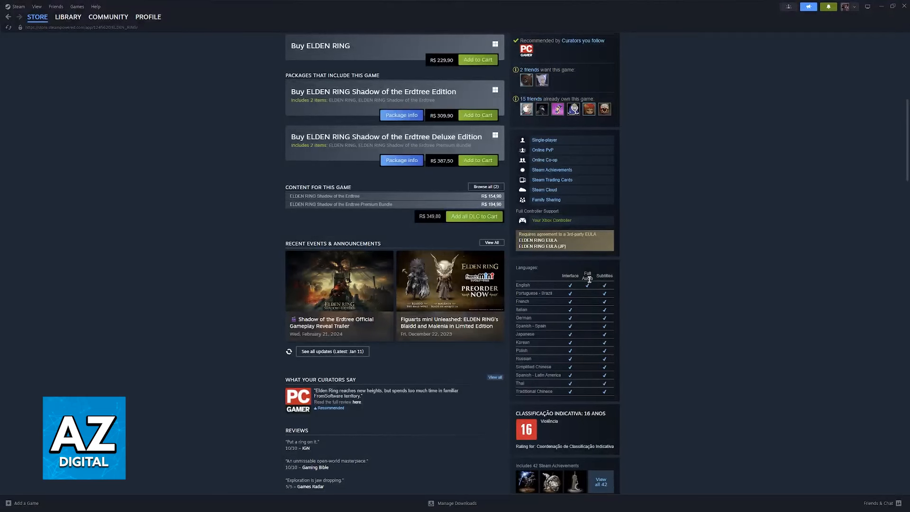